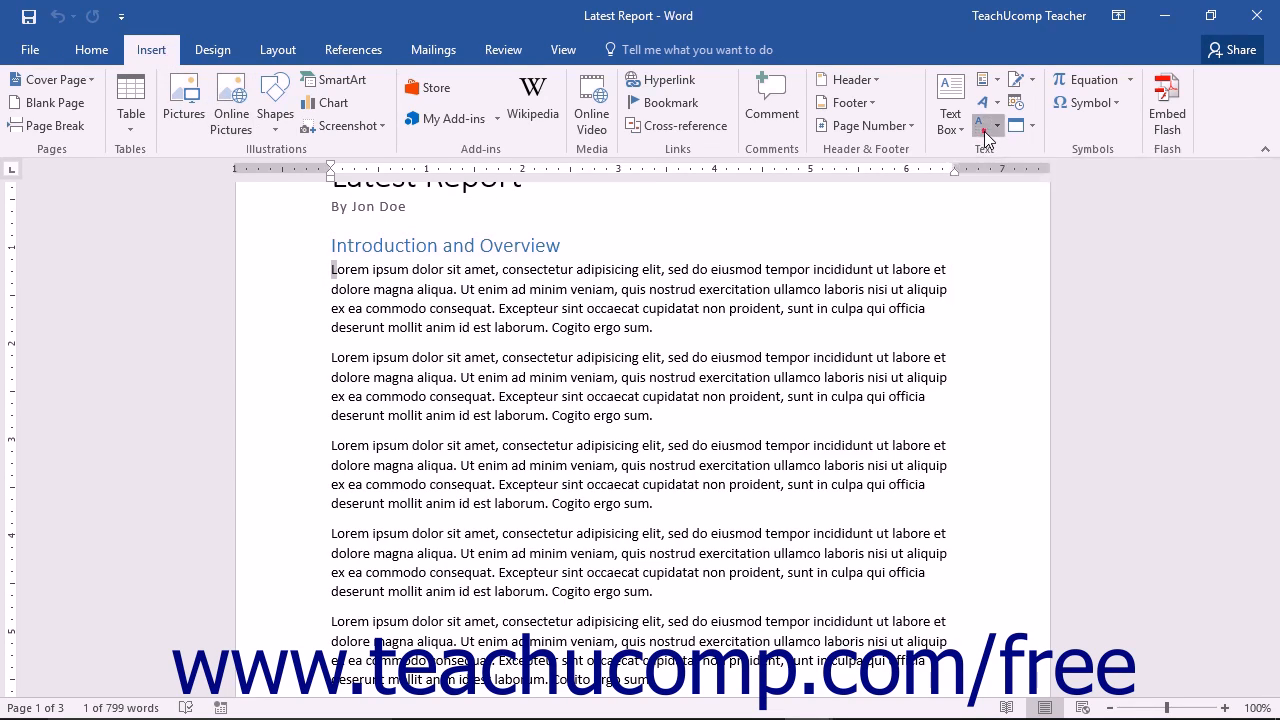
- Show the Drop Cap menu and preview an in-margin capital on the first paragraph
left_click(984, 124)
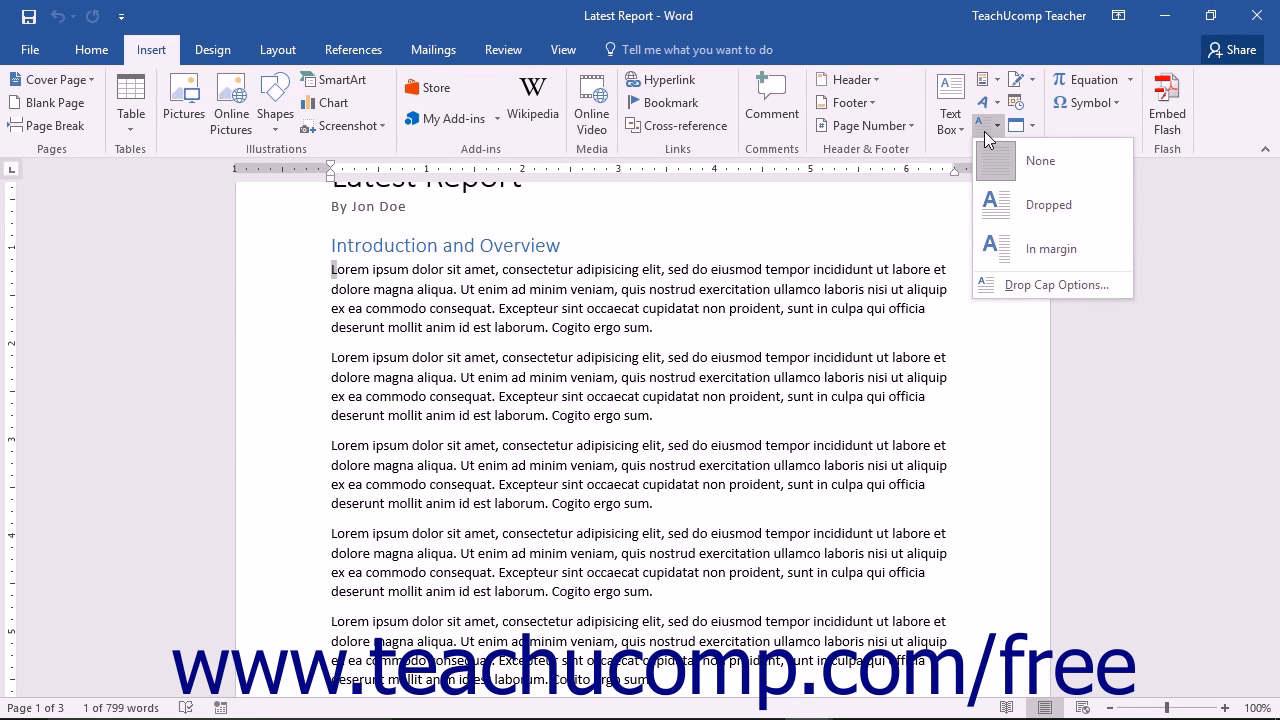
left_click(1048, 204)
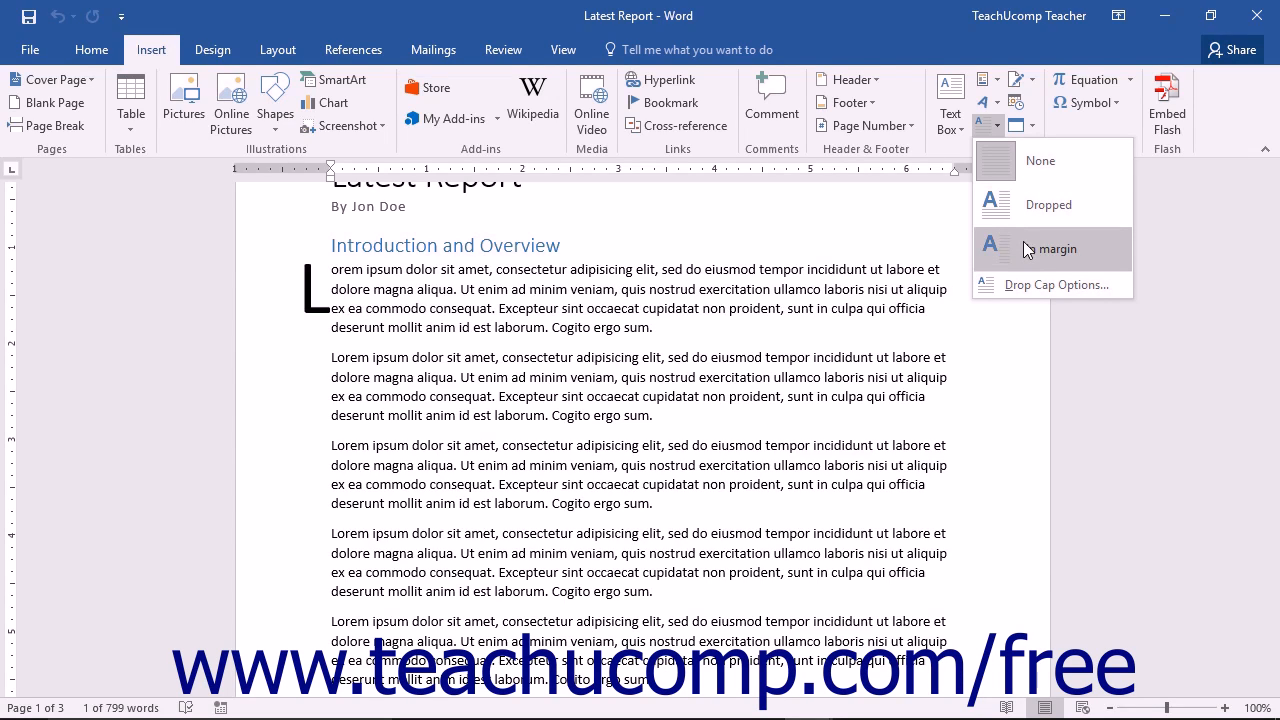
left_click(1040, 160)
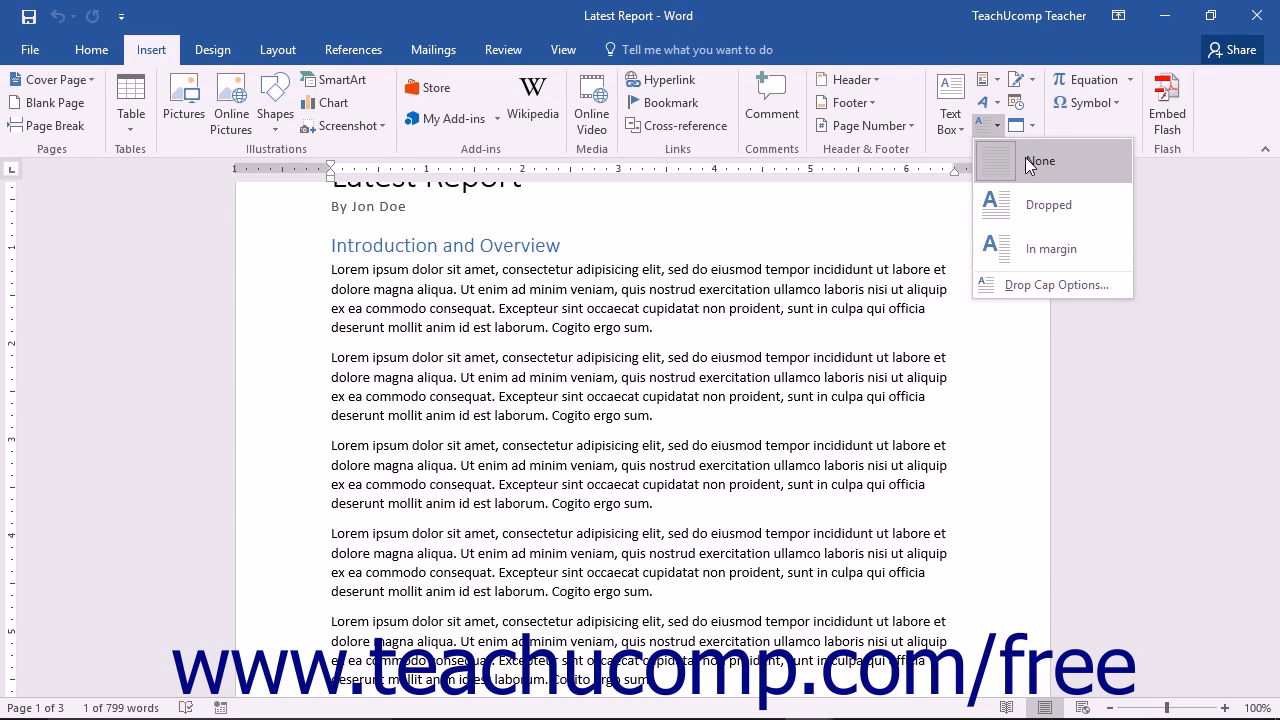
mouse_move(1052, 284)
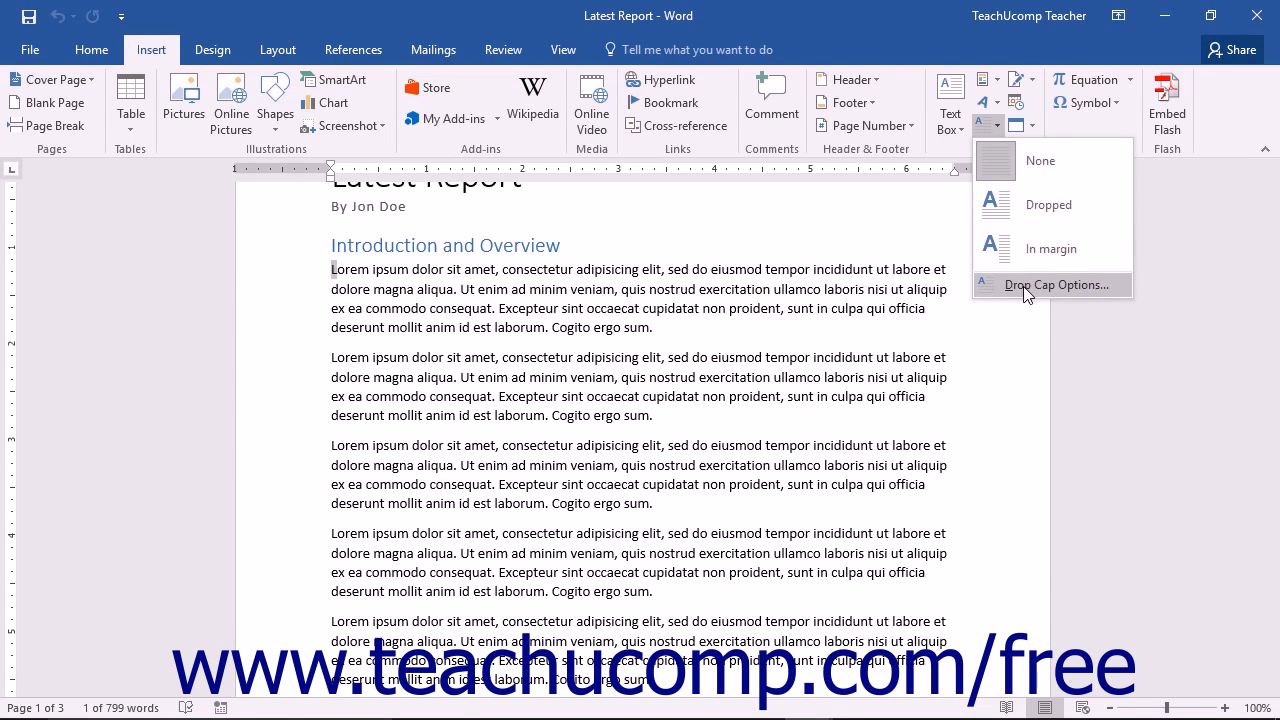
mouse_move(1052, 284)
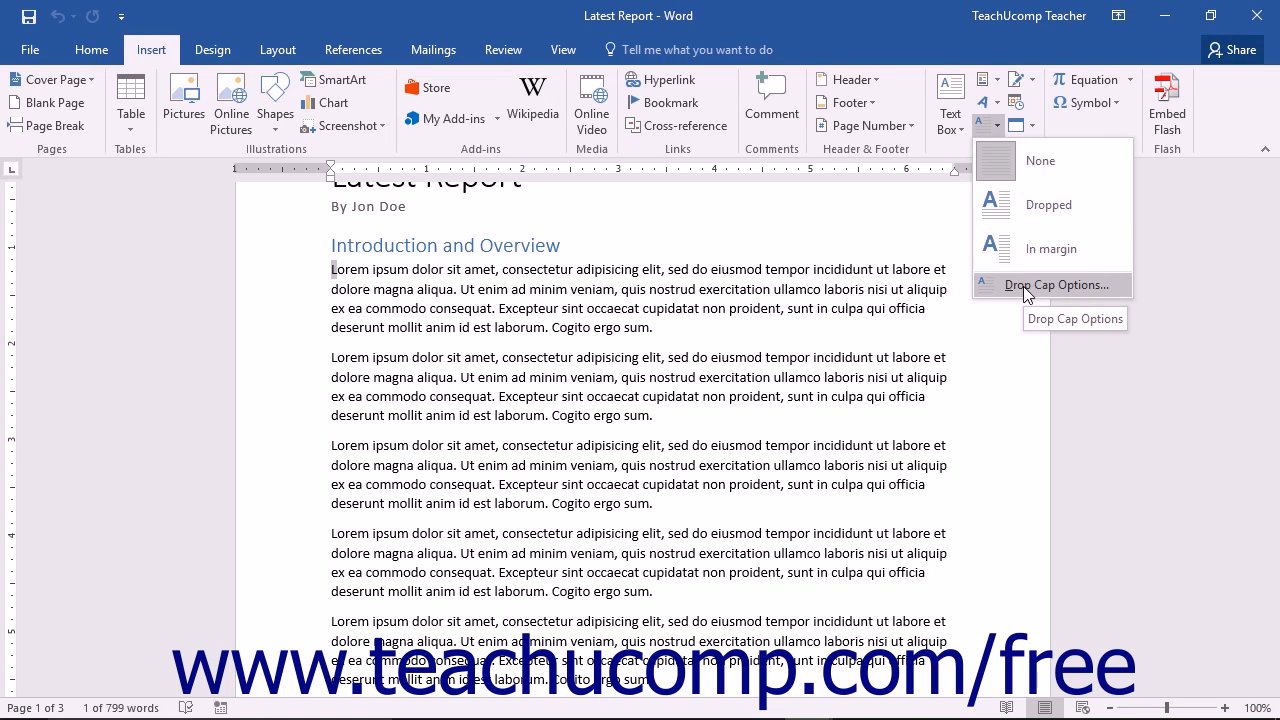
- Apply a Dropped capital L to the first paragraph with Lines to drop set to 6
left_click(1056, 284)
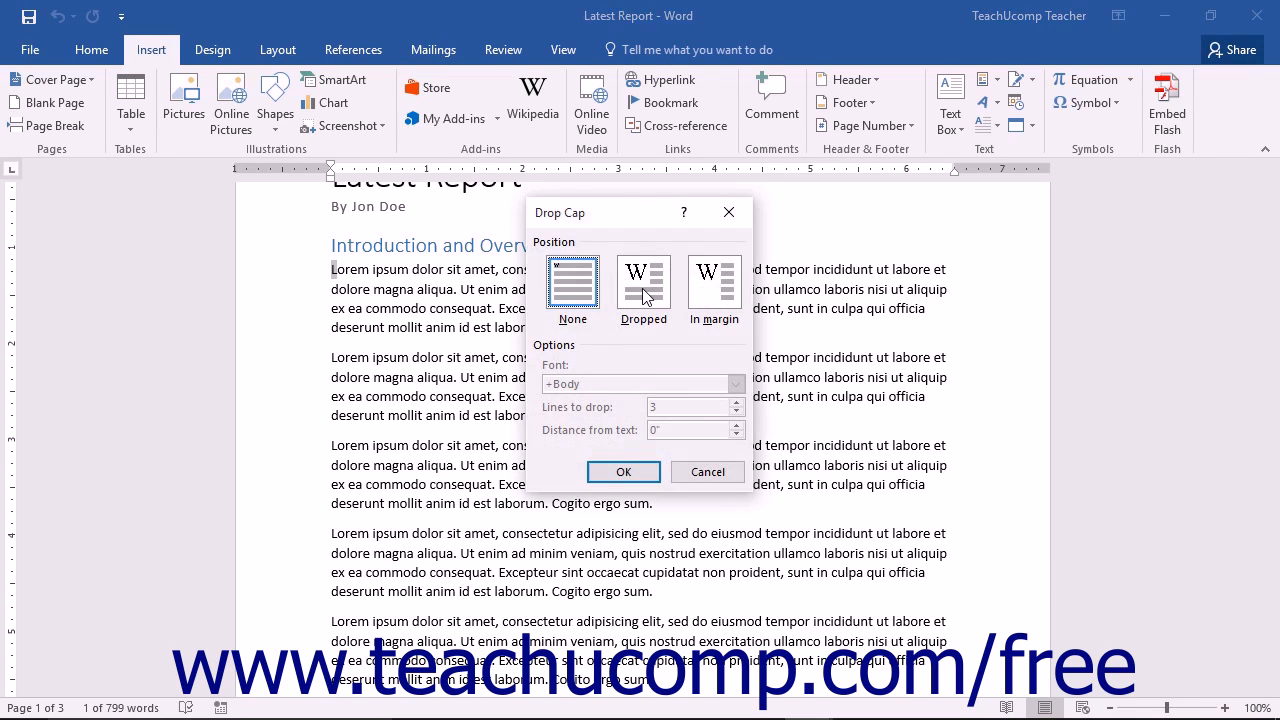
left_click(644, 284)
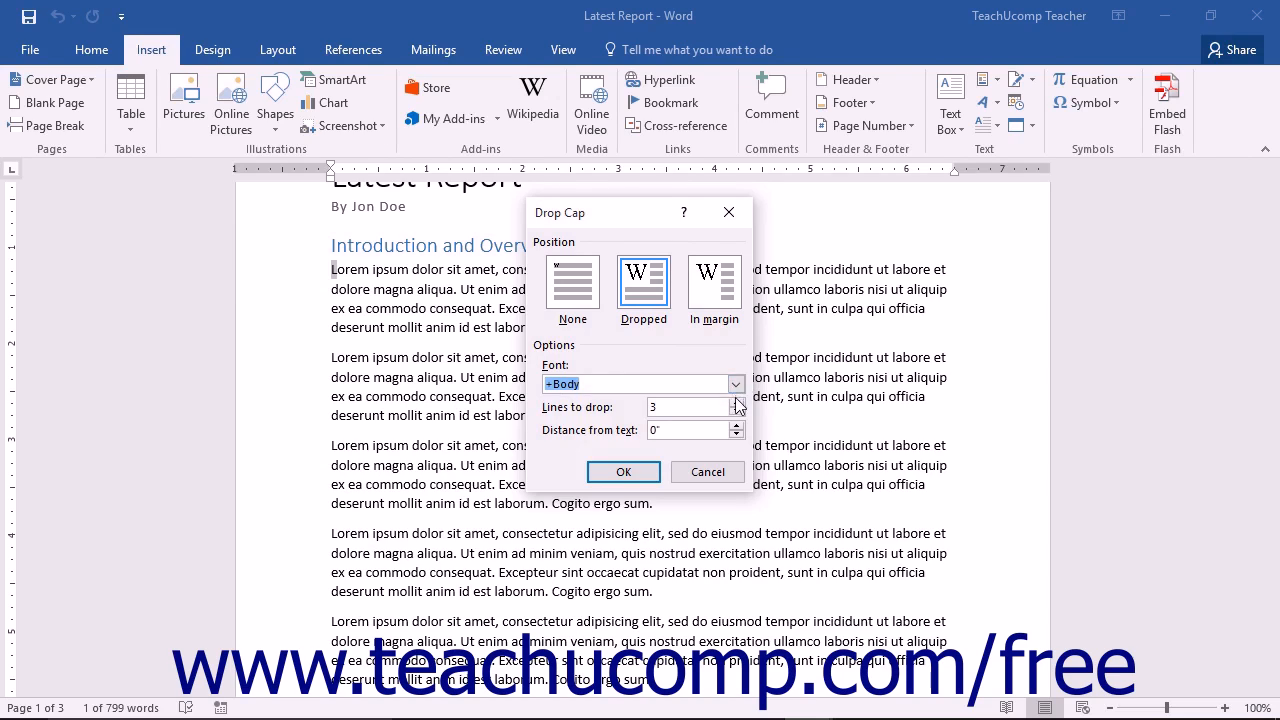
left_click(736, 400)
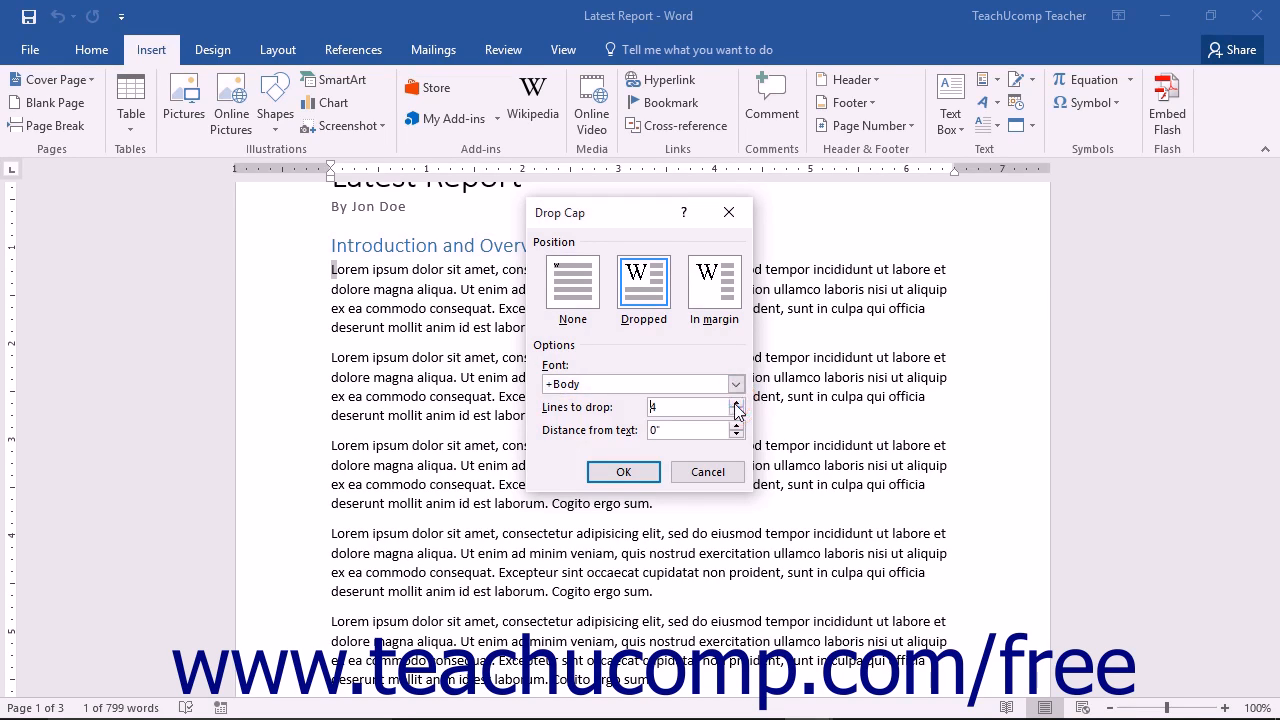
left_click(736, 404)
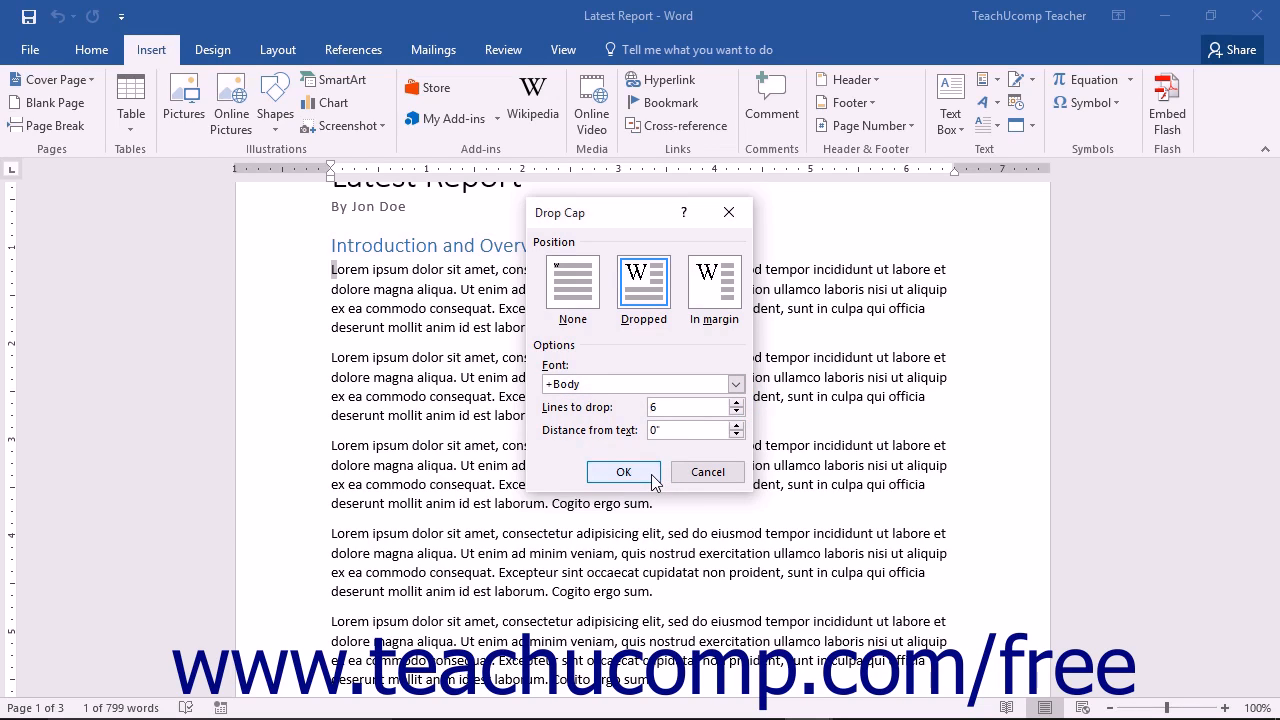
left_click(624, 472)
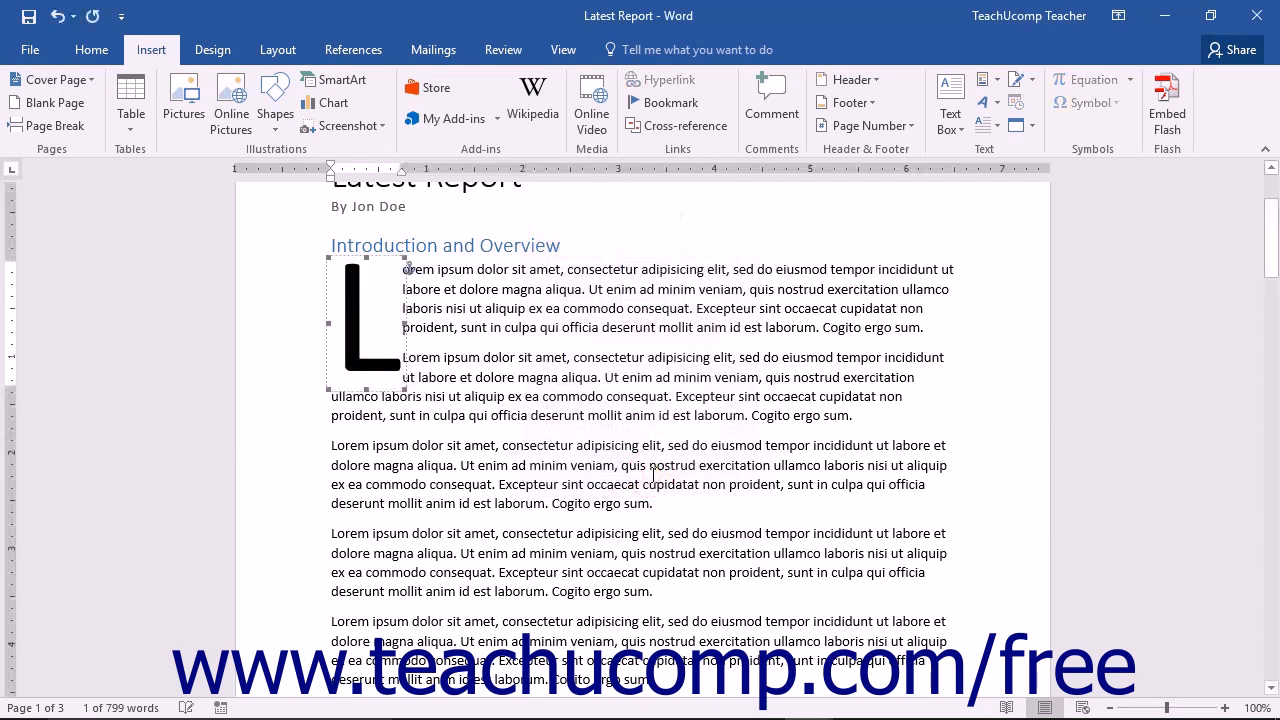